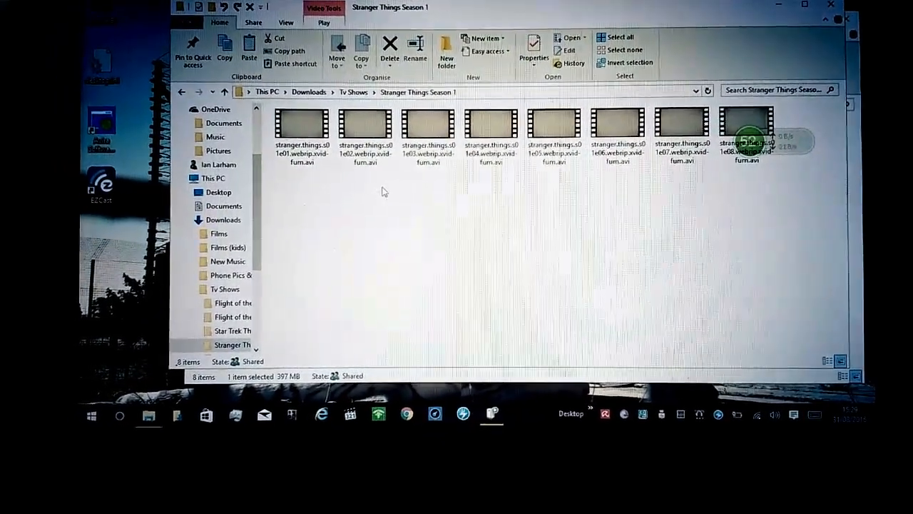
Step: Select stranger.things.s01e01.avi in the Stranger Things Season 1 folder
left_click(300, 132)
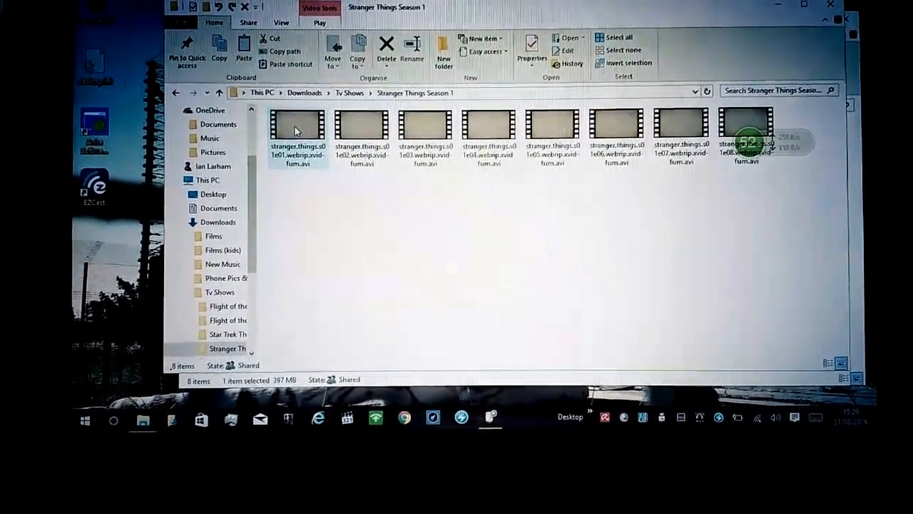
Step: Cast the episode to Visnsmart-D96A4355 from the right-click Cast to Device menu
right_click(297, 128)
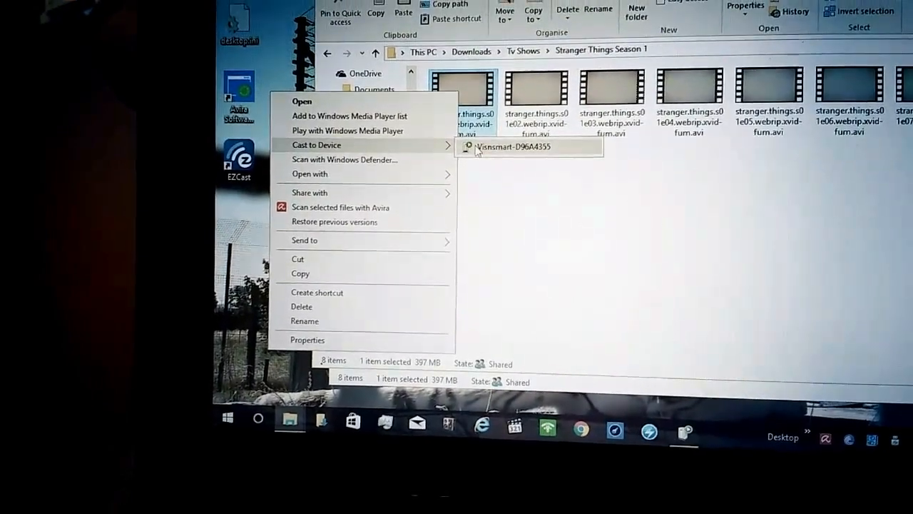
left_click(514, 146)
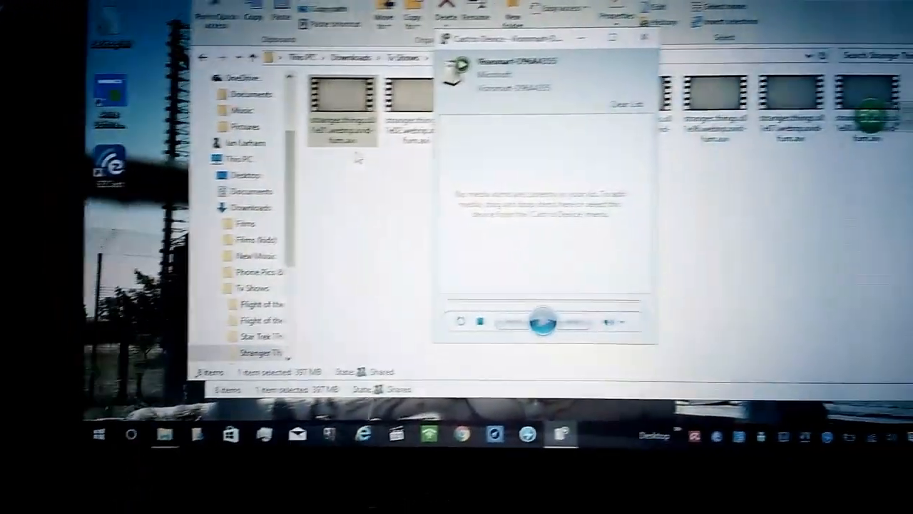